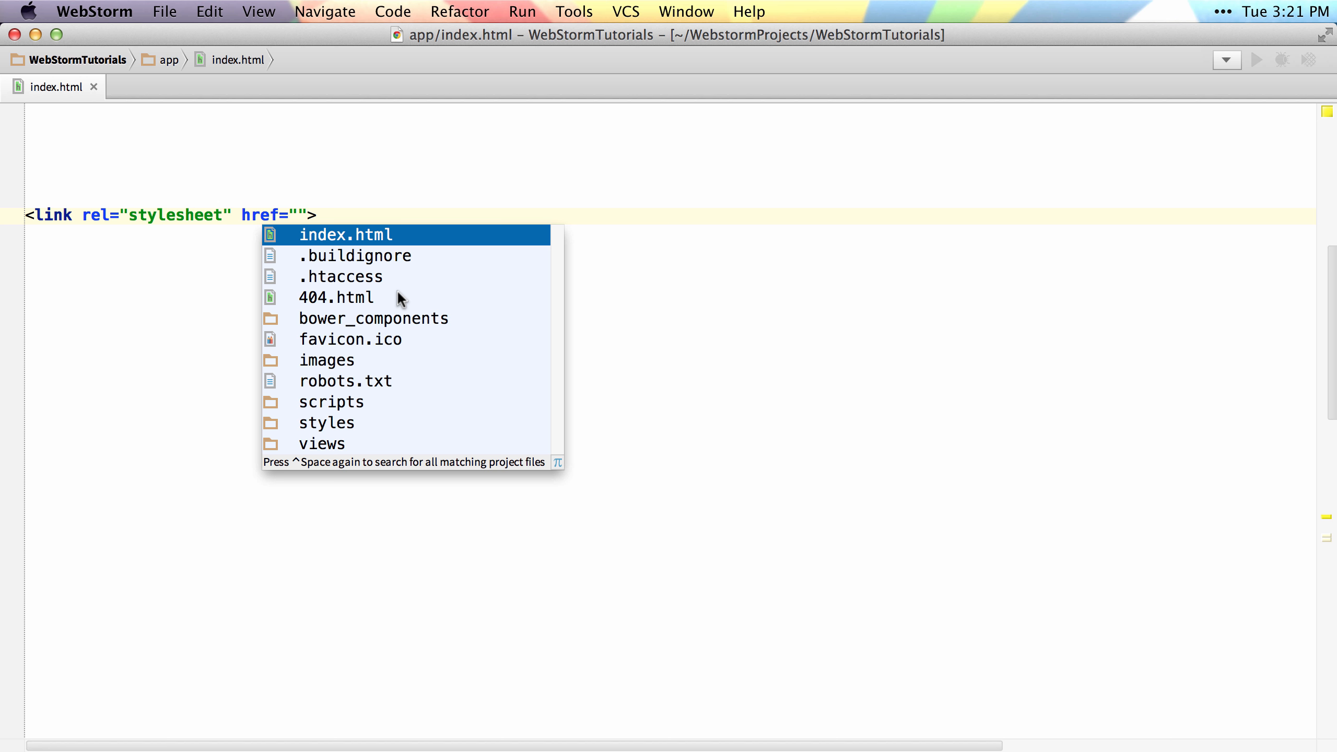
Browse the href file suggestions, then bring up the Select Target choices for revealing index.html
key("down")
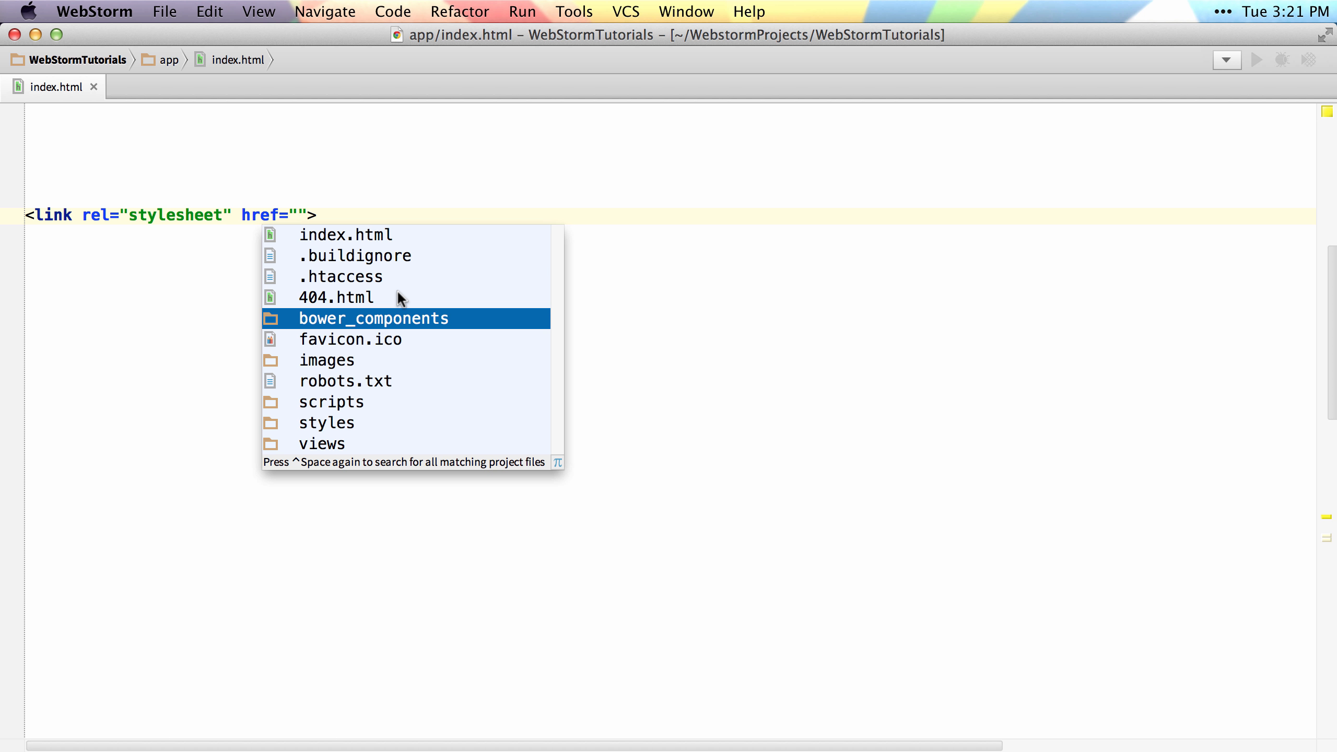
key("Escape")
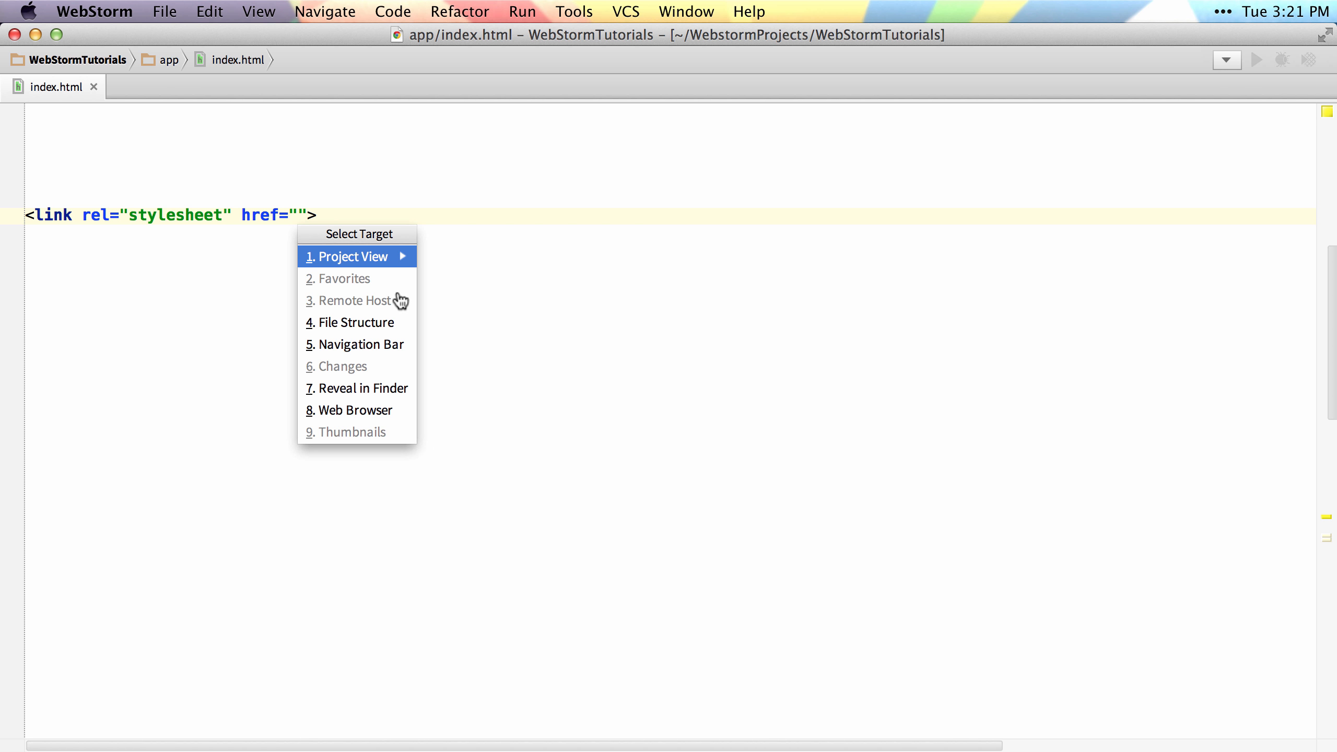
Reveal index.html in the Project View tree and return the cursor to the empty href value
left_click(351, 256)
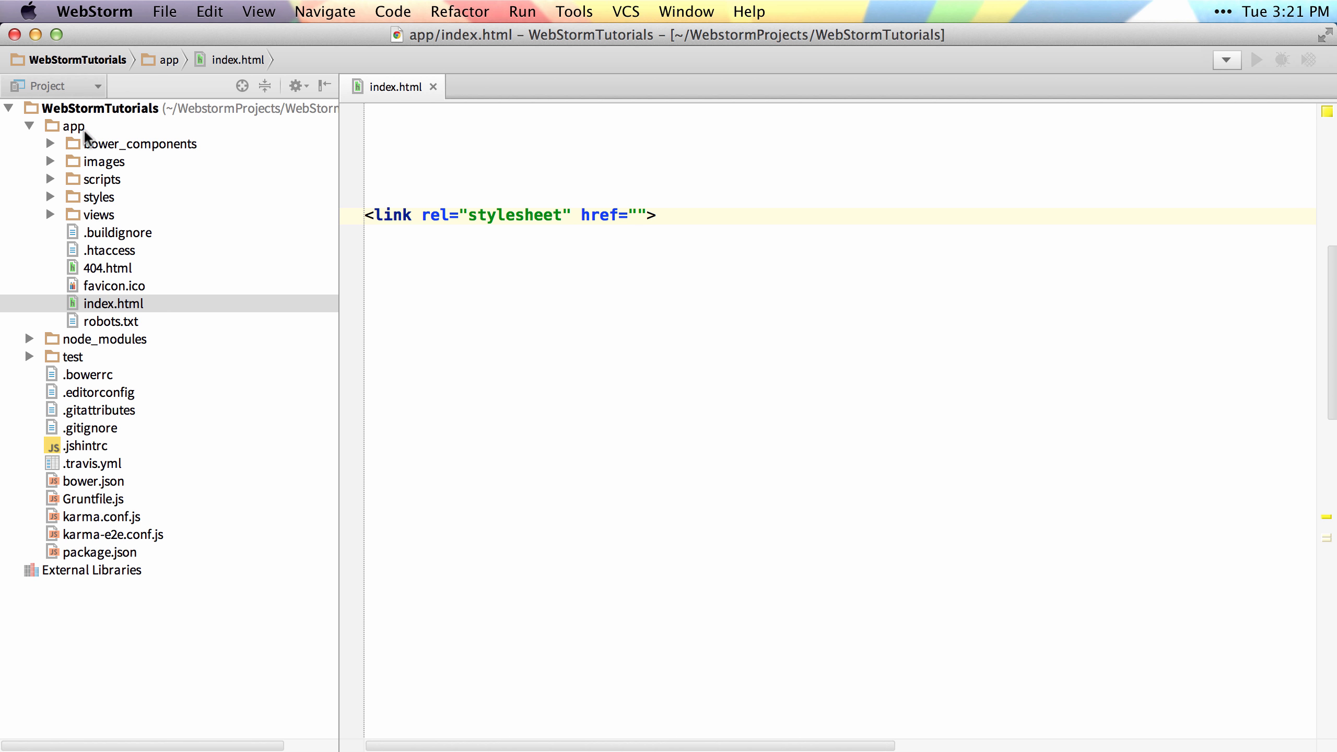
mouse_move(295, 346)
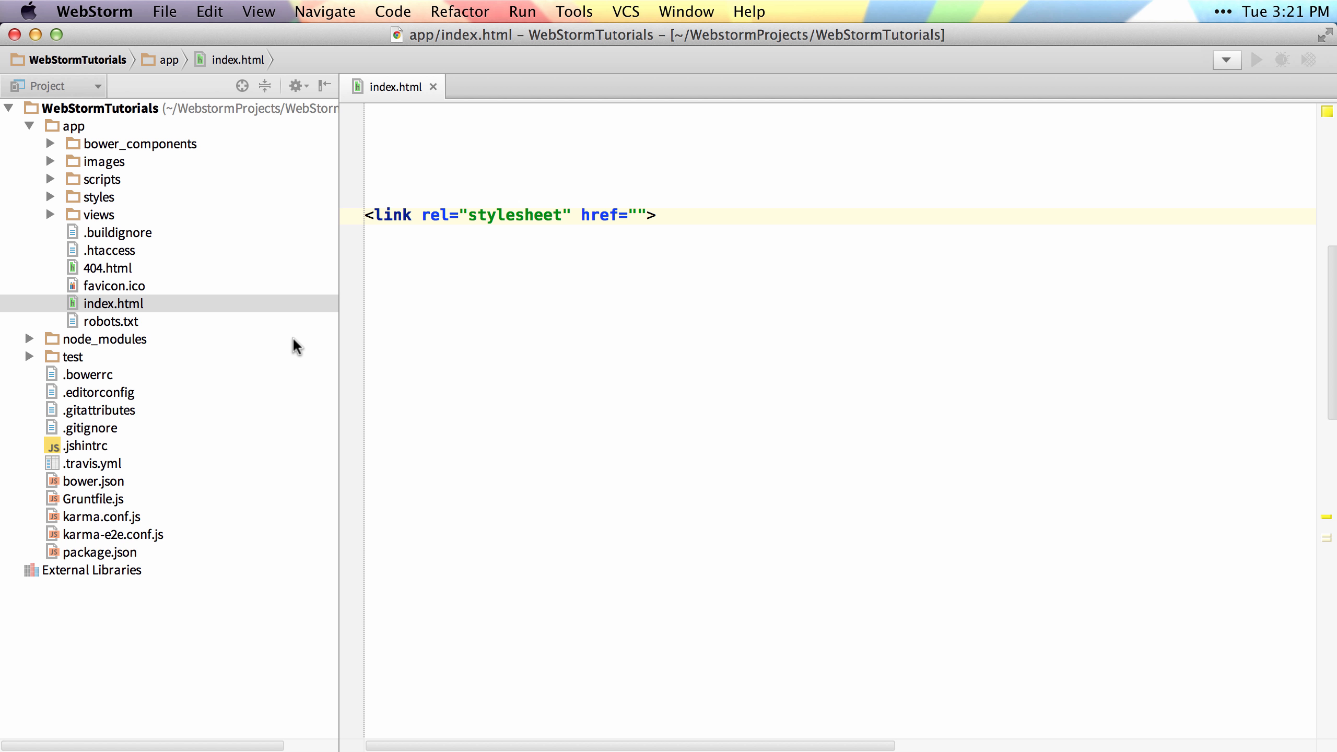
mouse_move(467, 313)
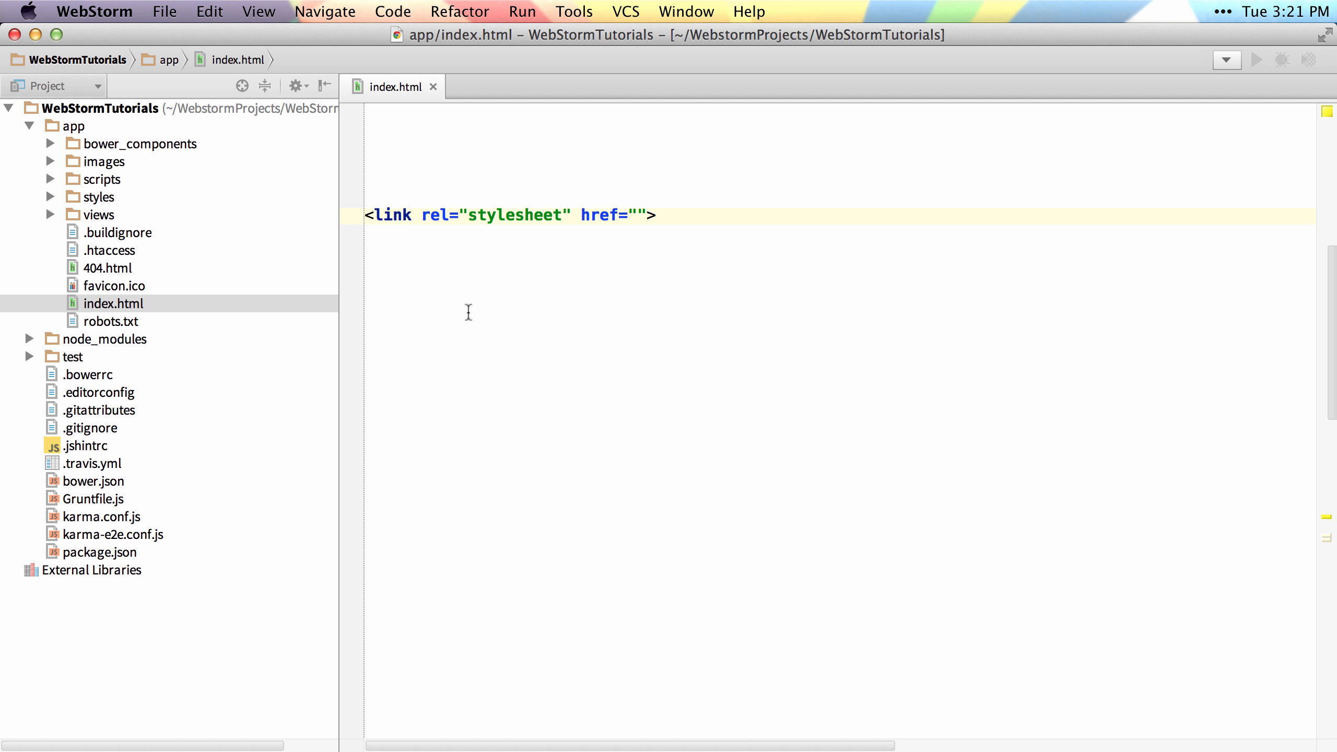
left_click(638, 216)
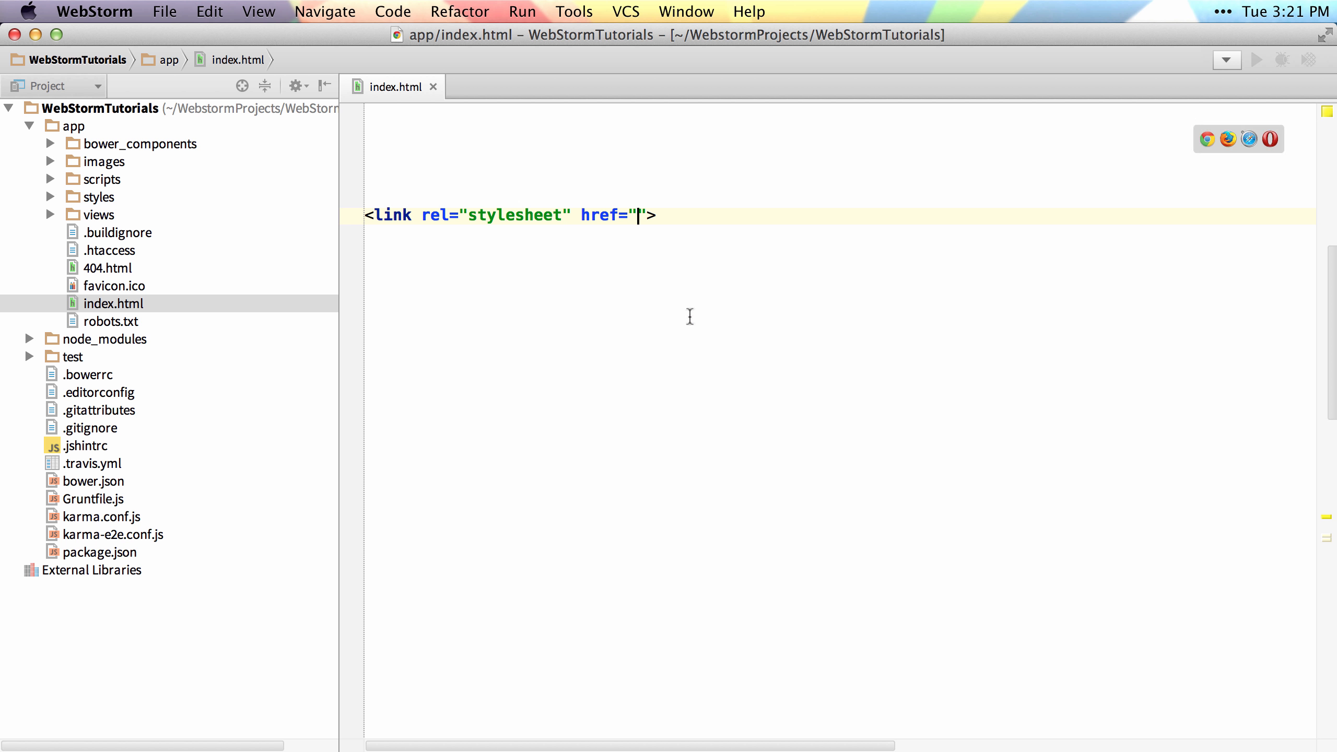
mouse_move(694, 331)
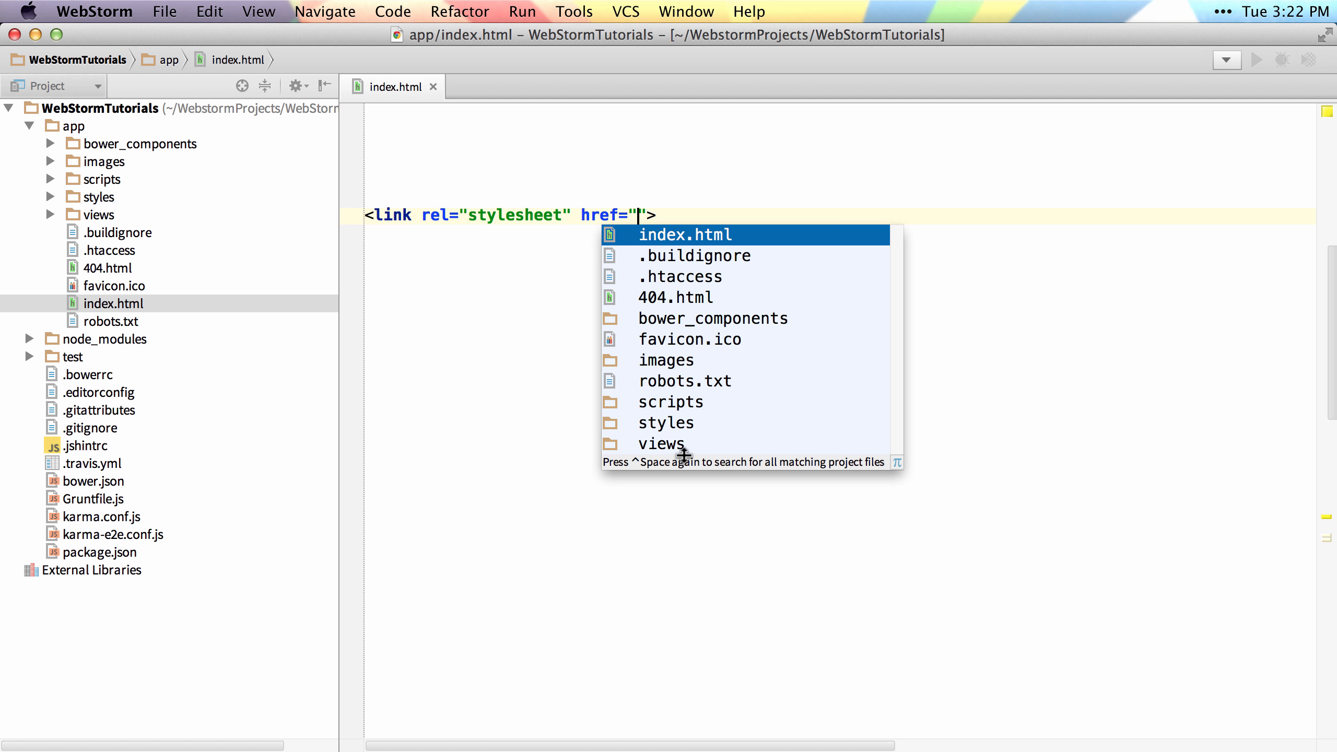
mouse_move(690, 467)
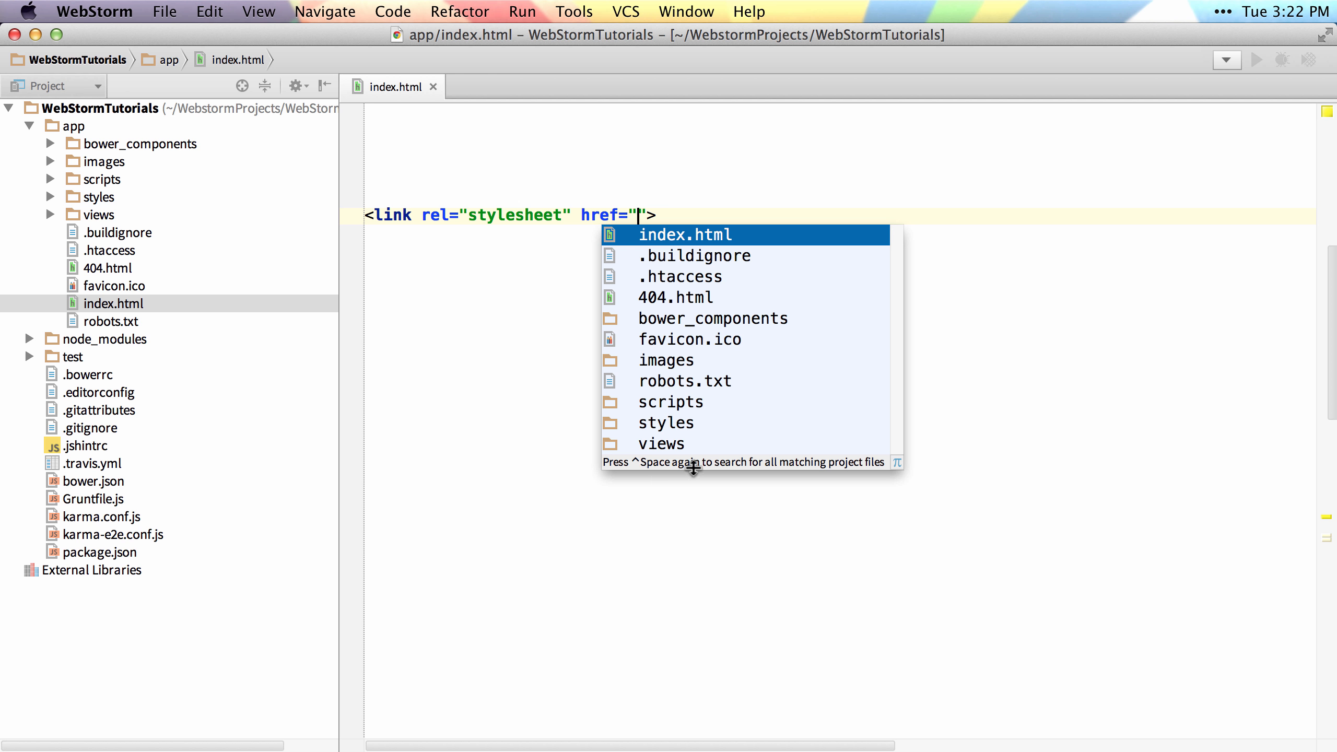
mouse_move(728, 477)
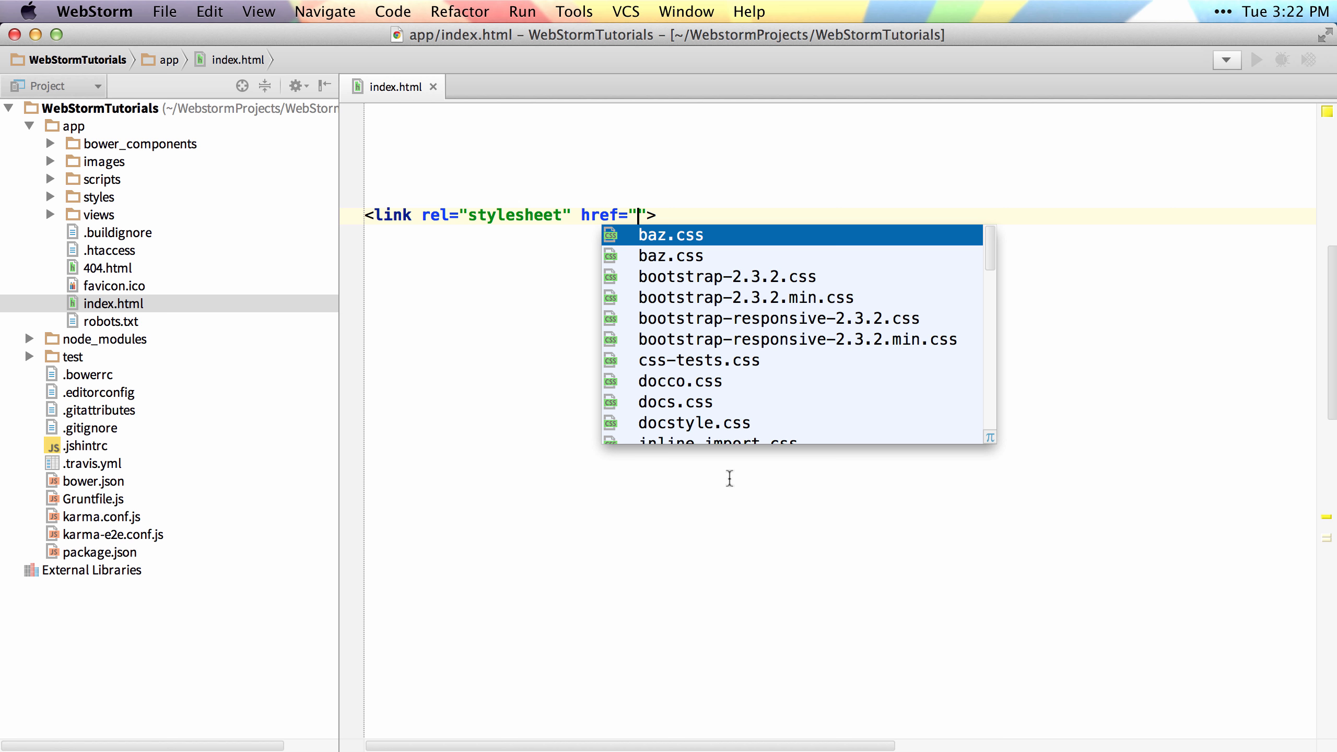
key("Down")
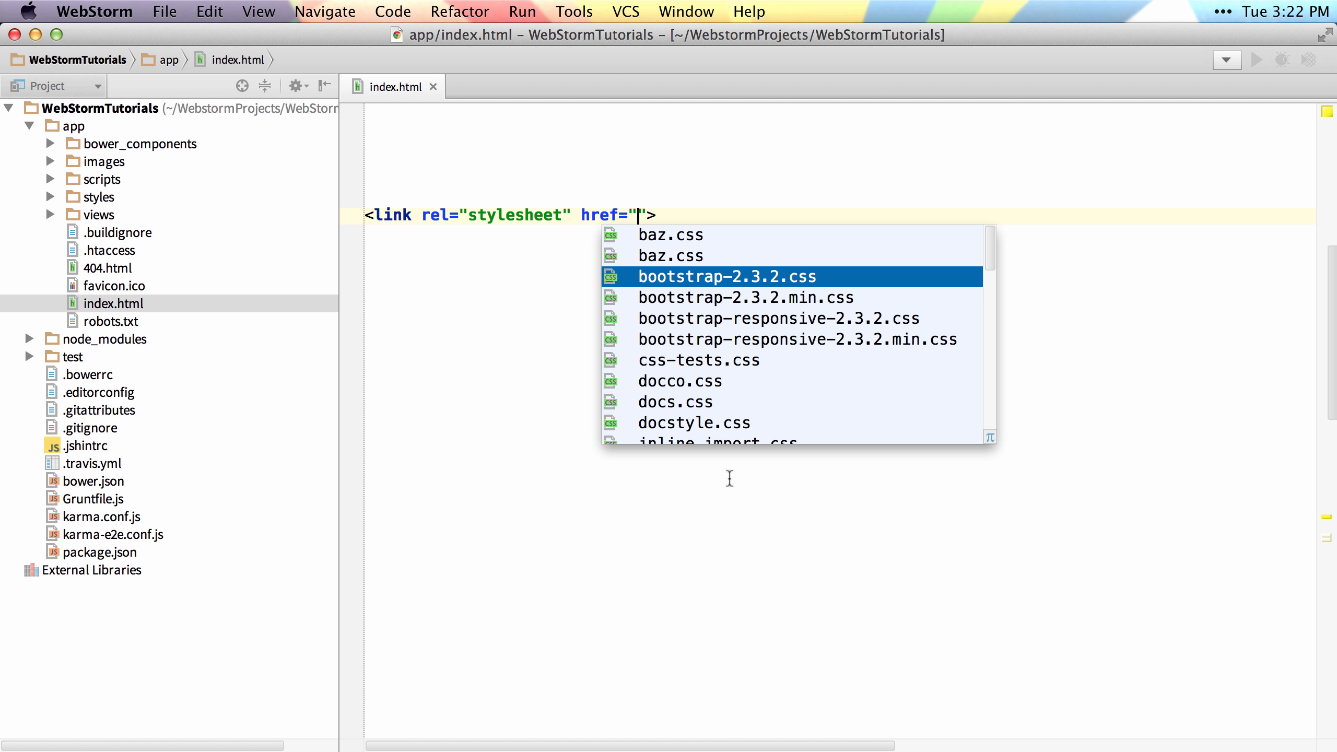
double_click(727, 276)
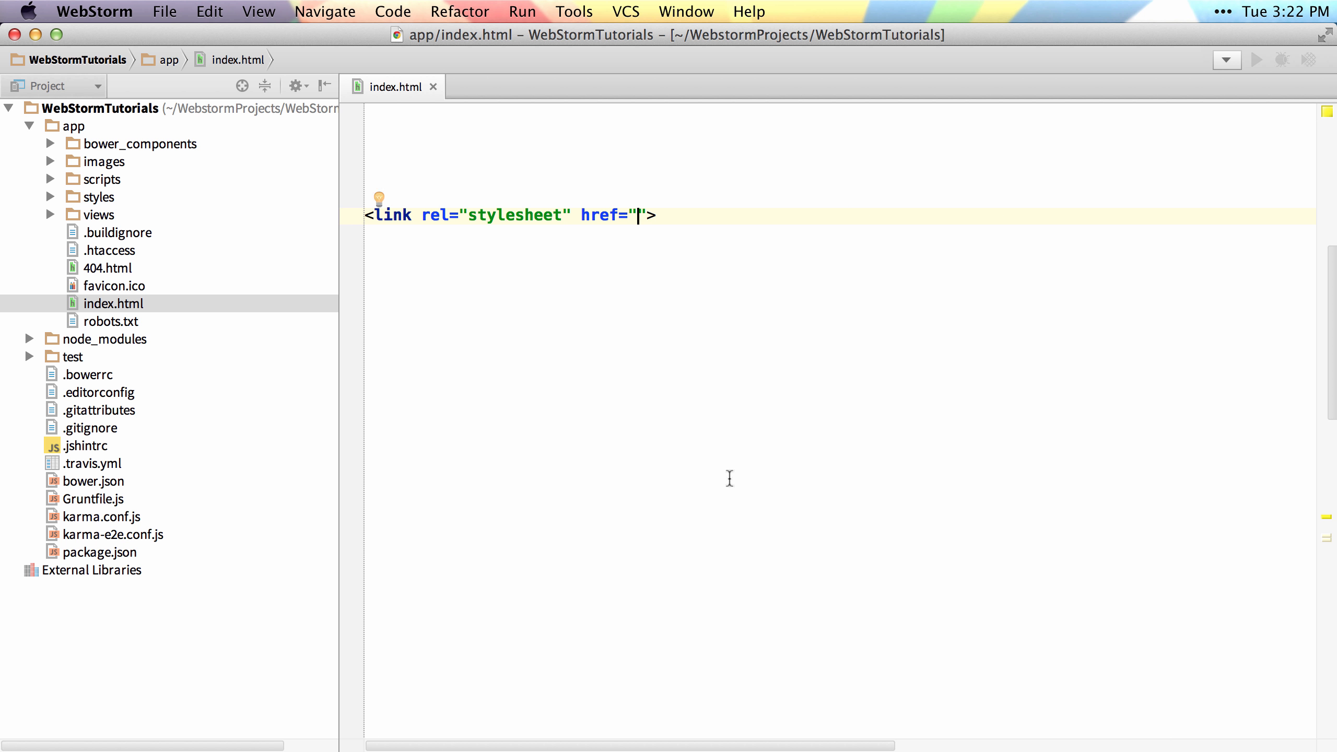
Widen href completion to all project files, filter by 'ug' and insert a node_modules socket.io client path
key("ctrl+space")
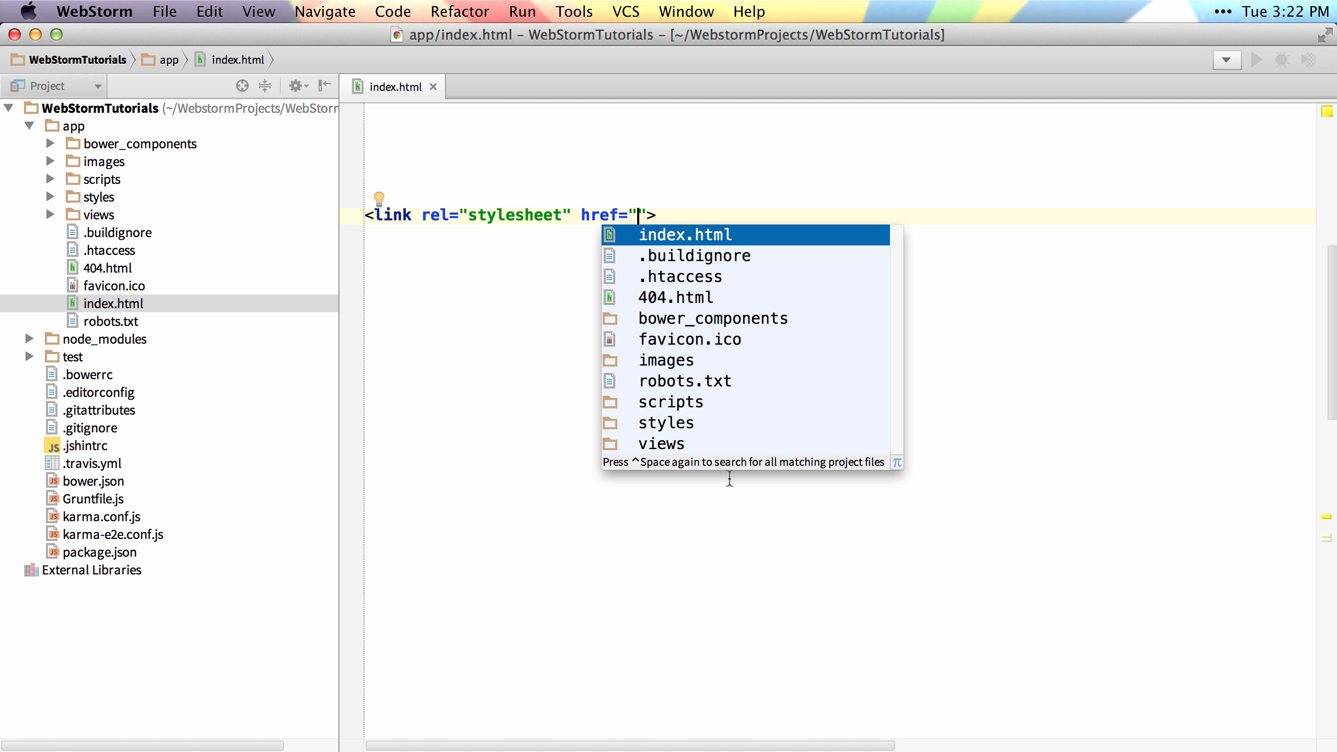
key("ctrl+space")
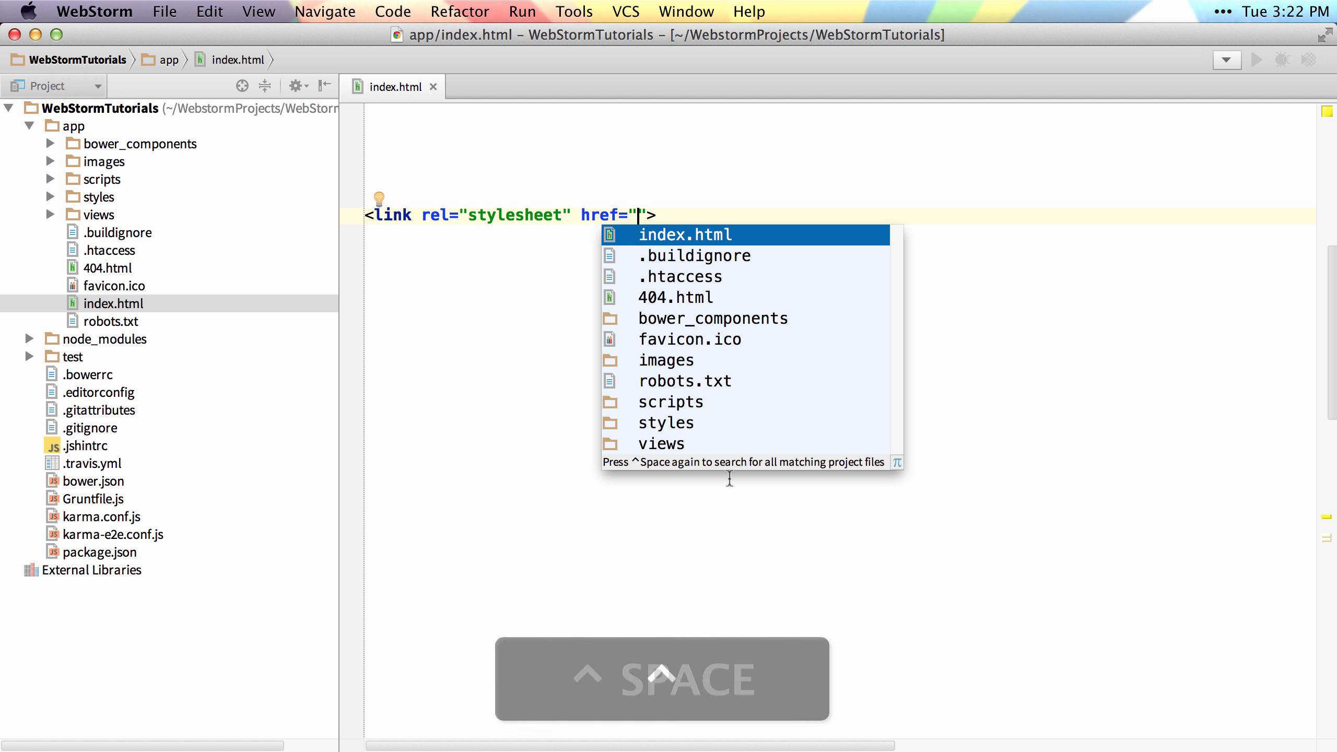
key("ctrl+space")
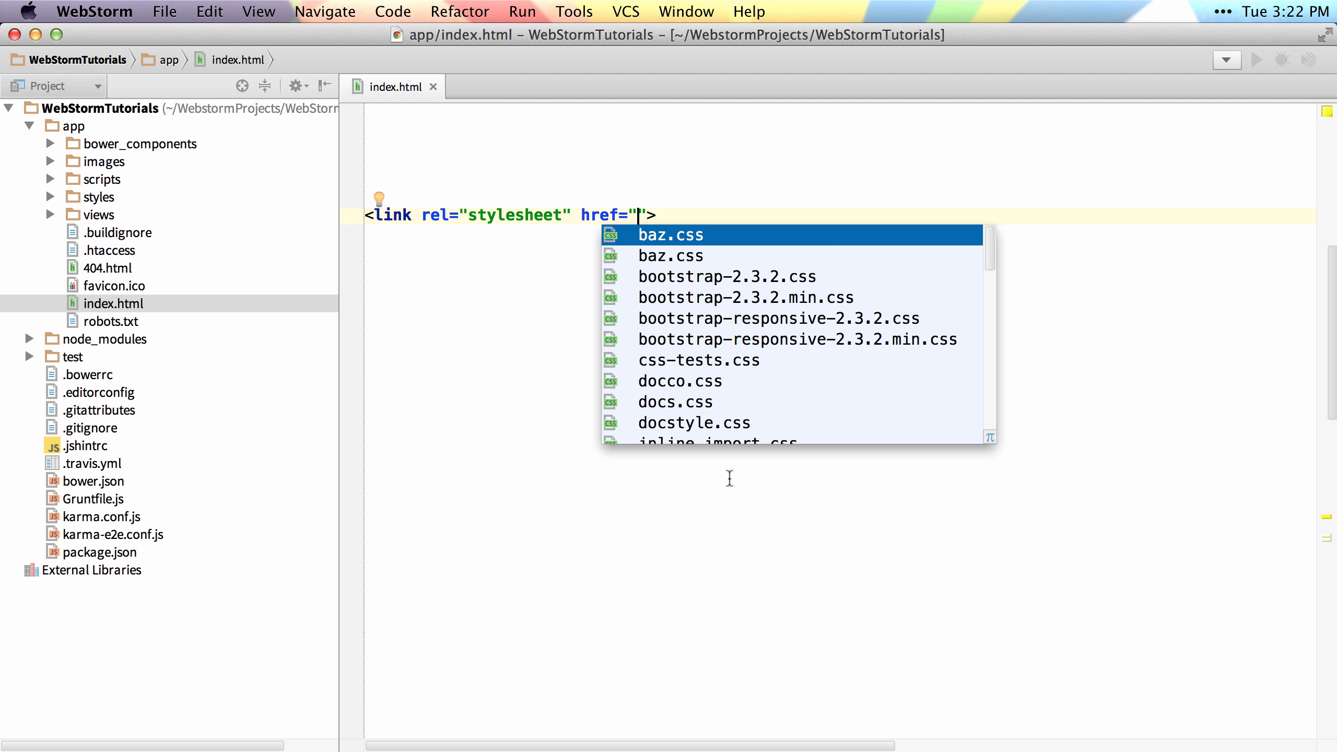
key("space")
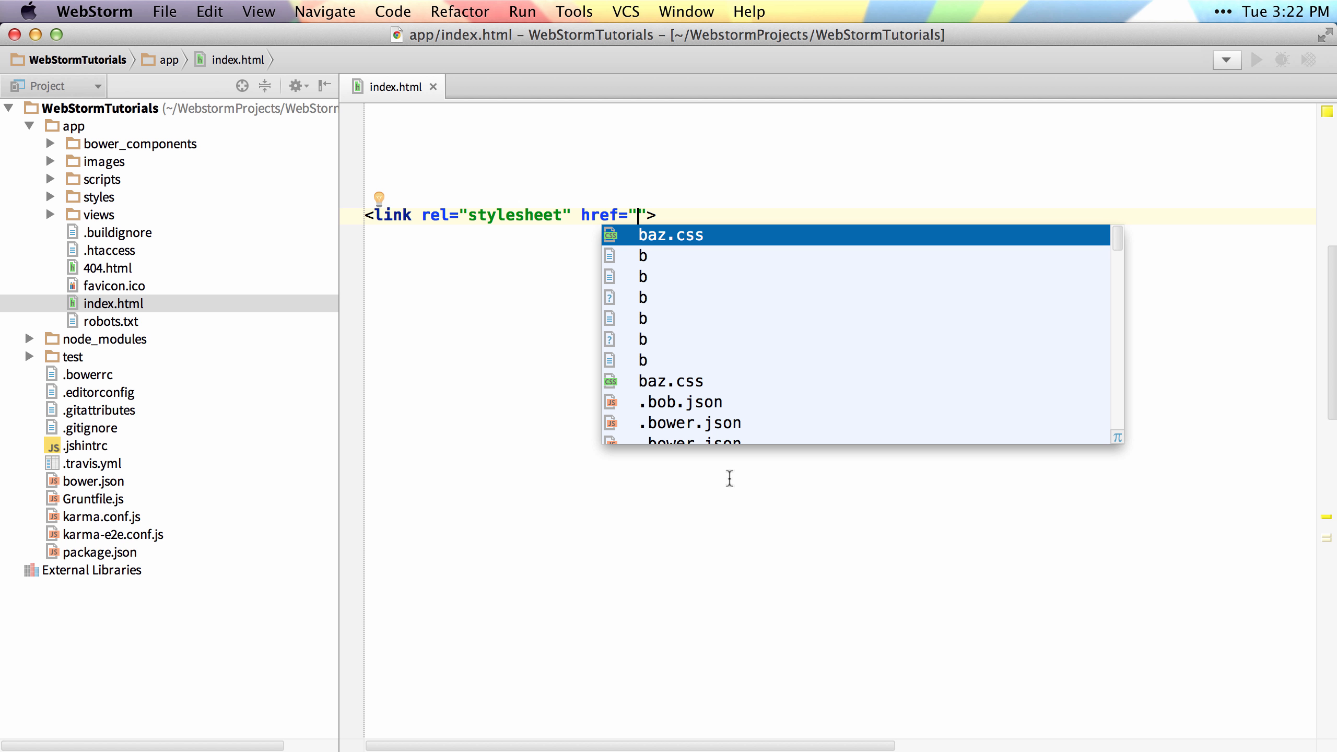
type("u")
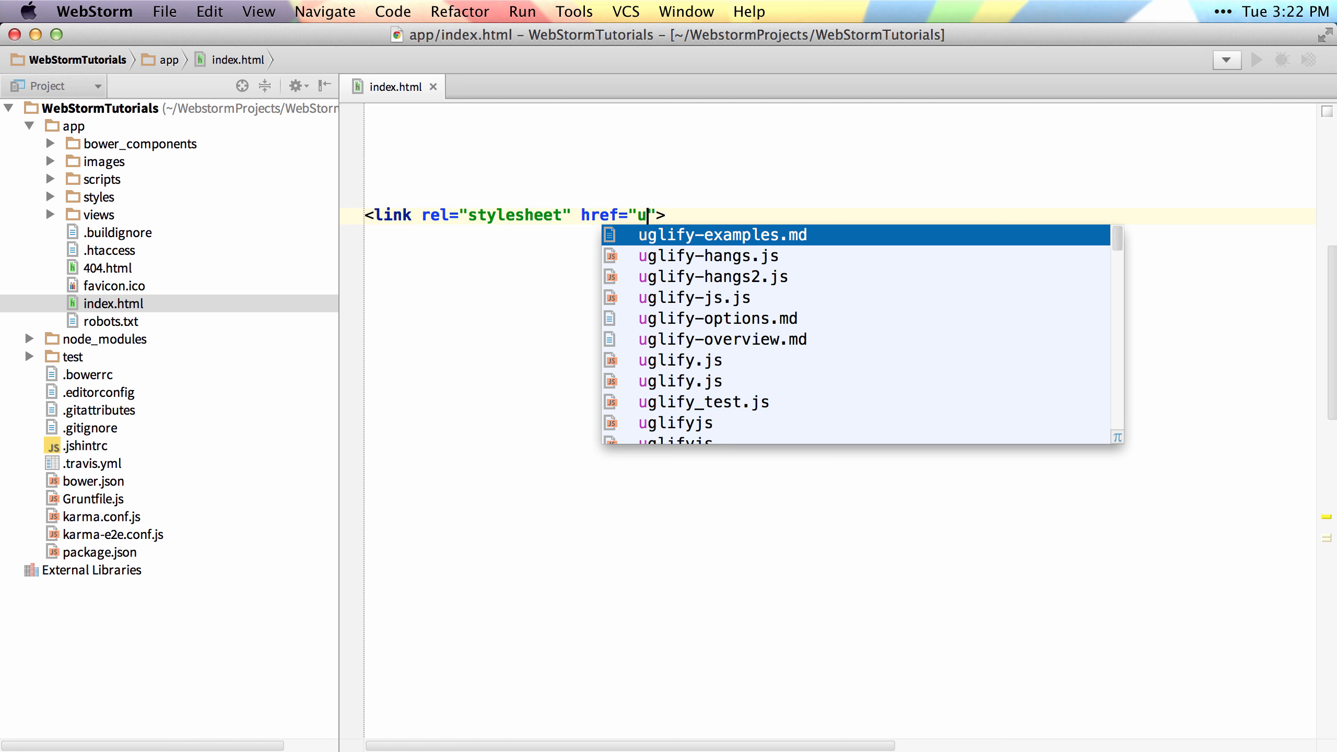
type("g")
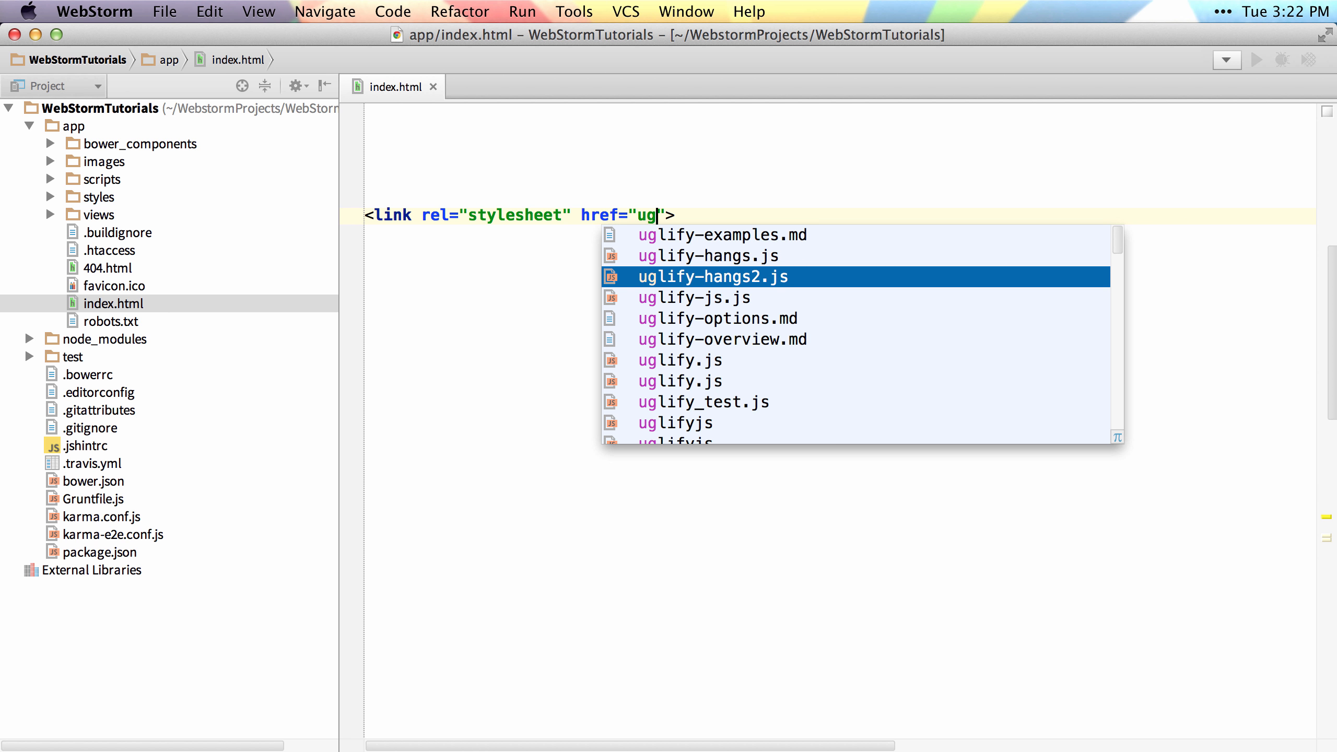
left_click(711, 276)
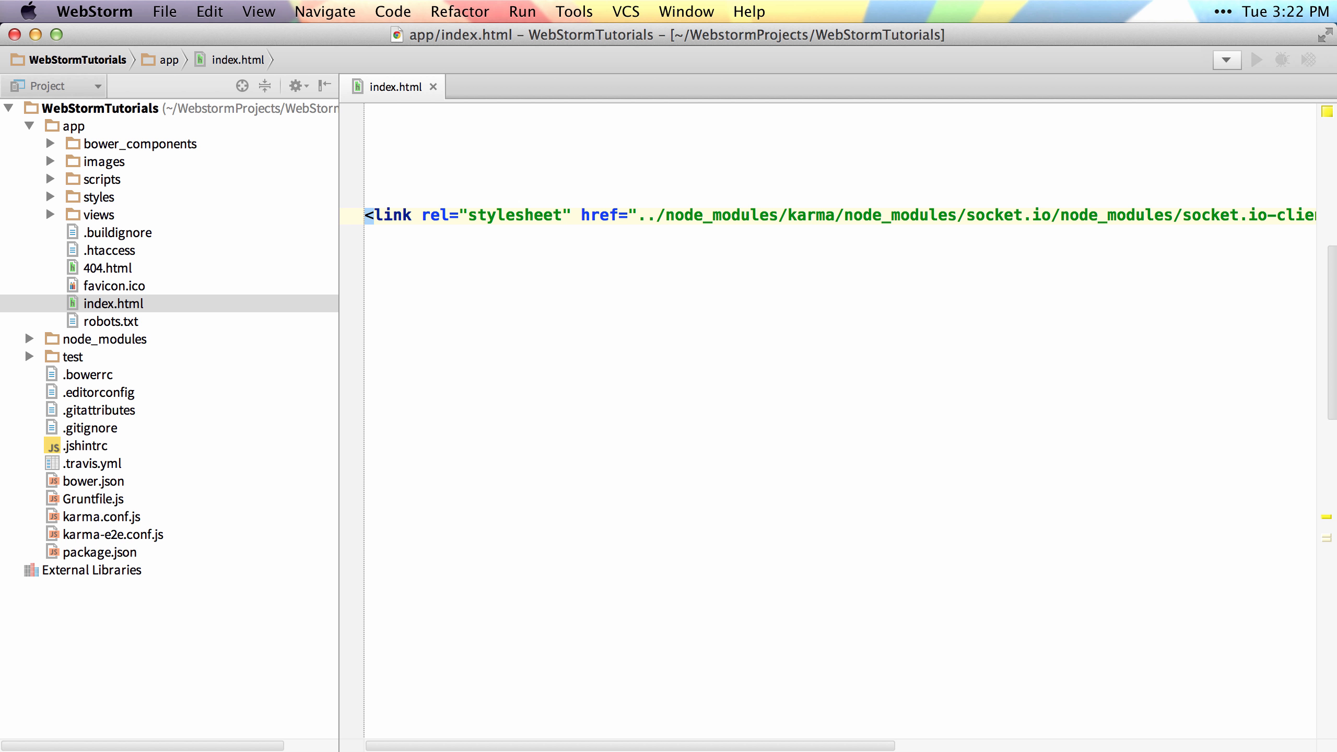
mouse_move(727, 217)
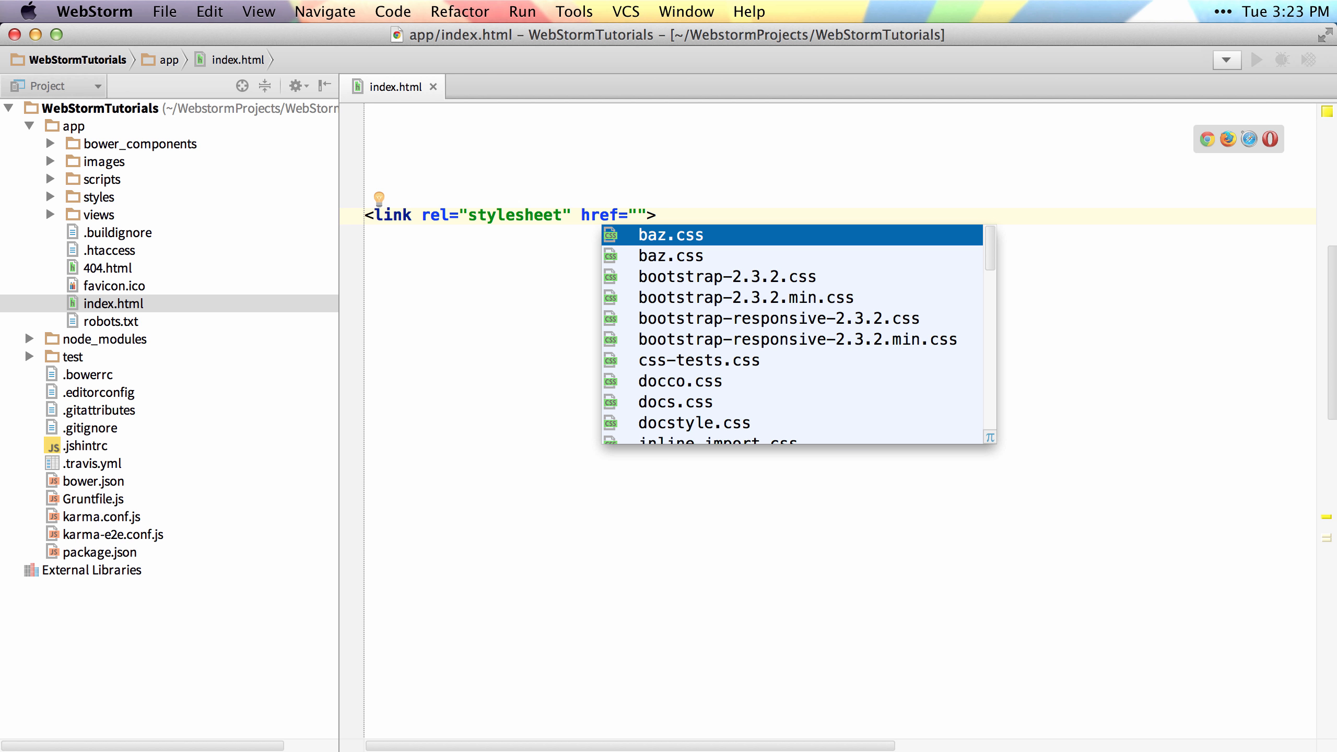
Narrow href suggestions with 'br', '2.3' and 'docs', browse the docs CSS files, then bring up Preferences
type("br")
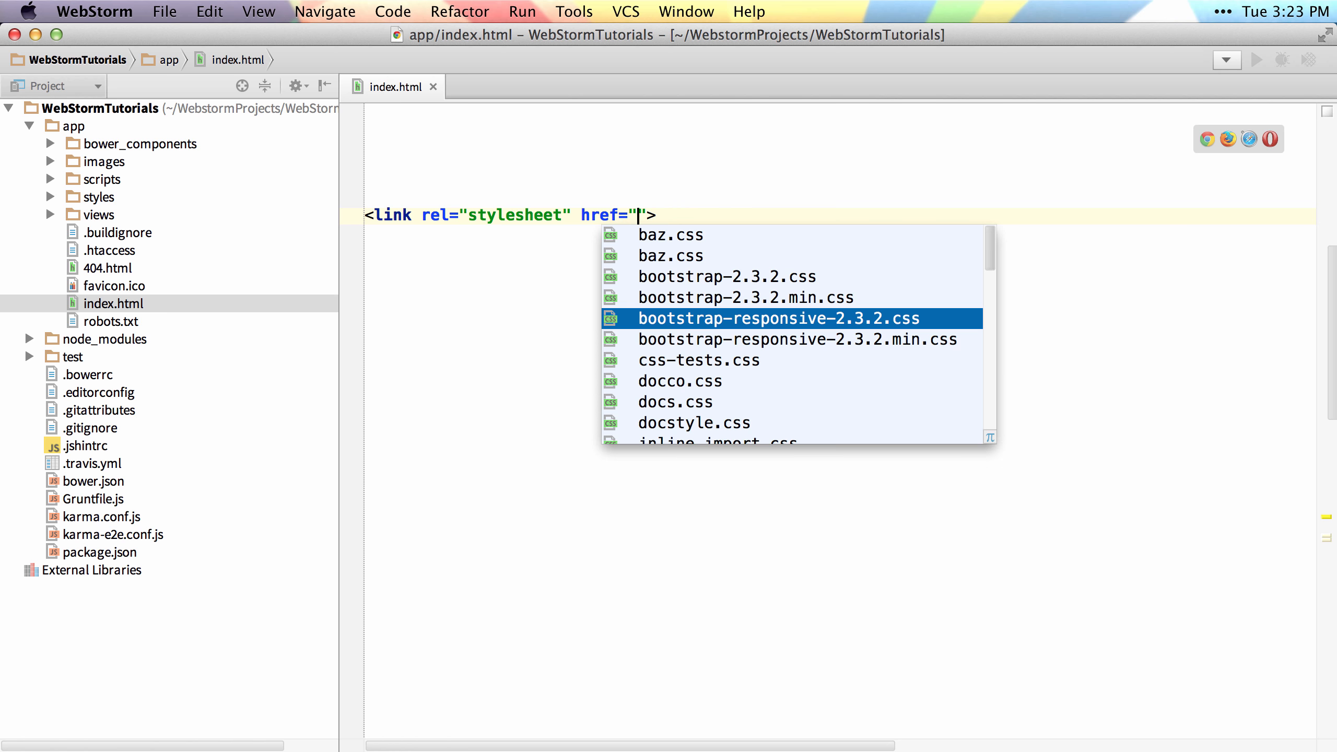
type("2.3")
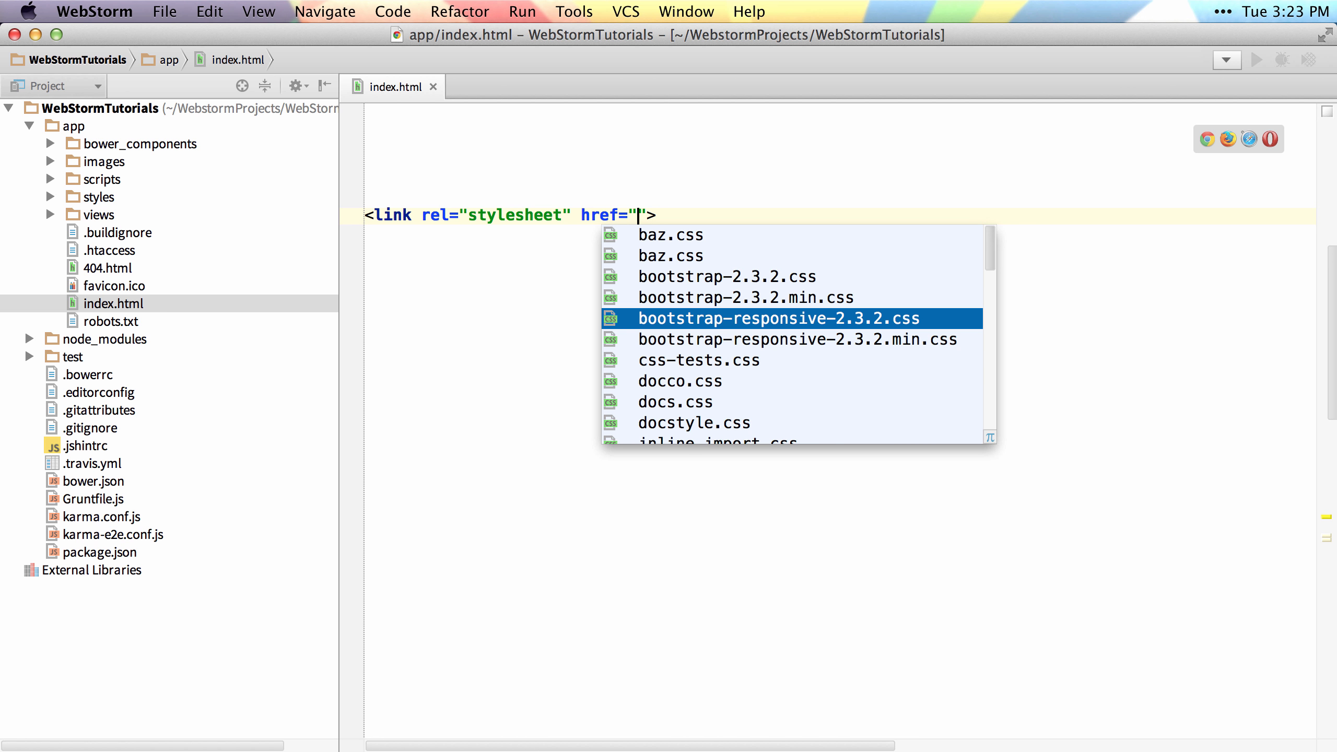
type("docs")
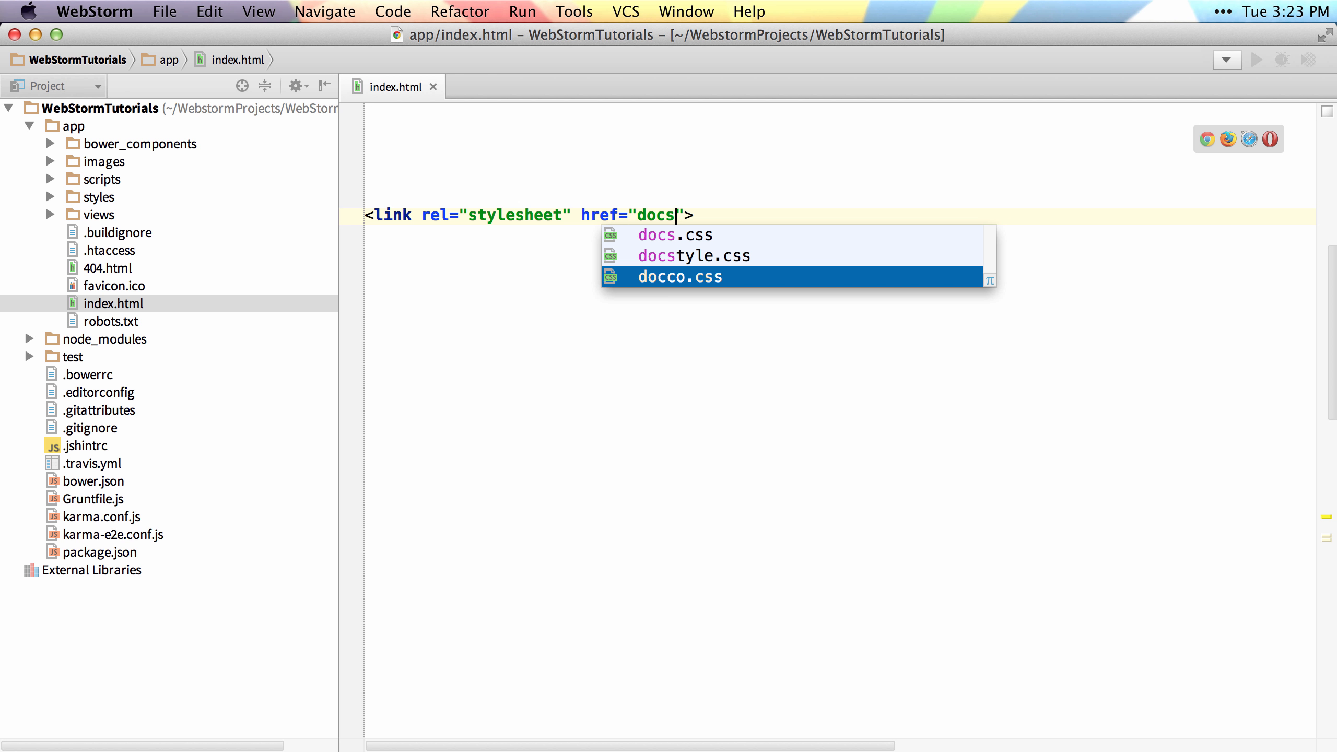
key("up")
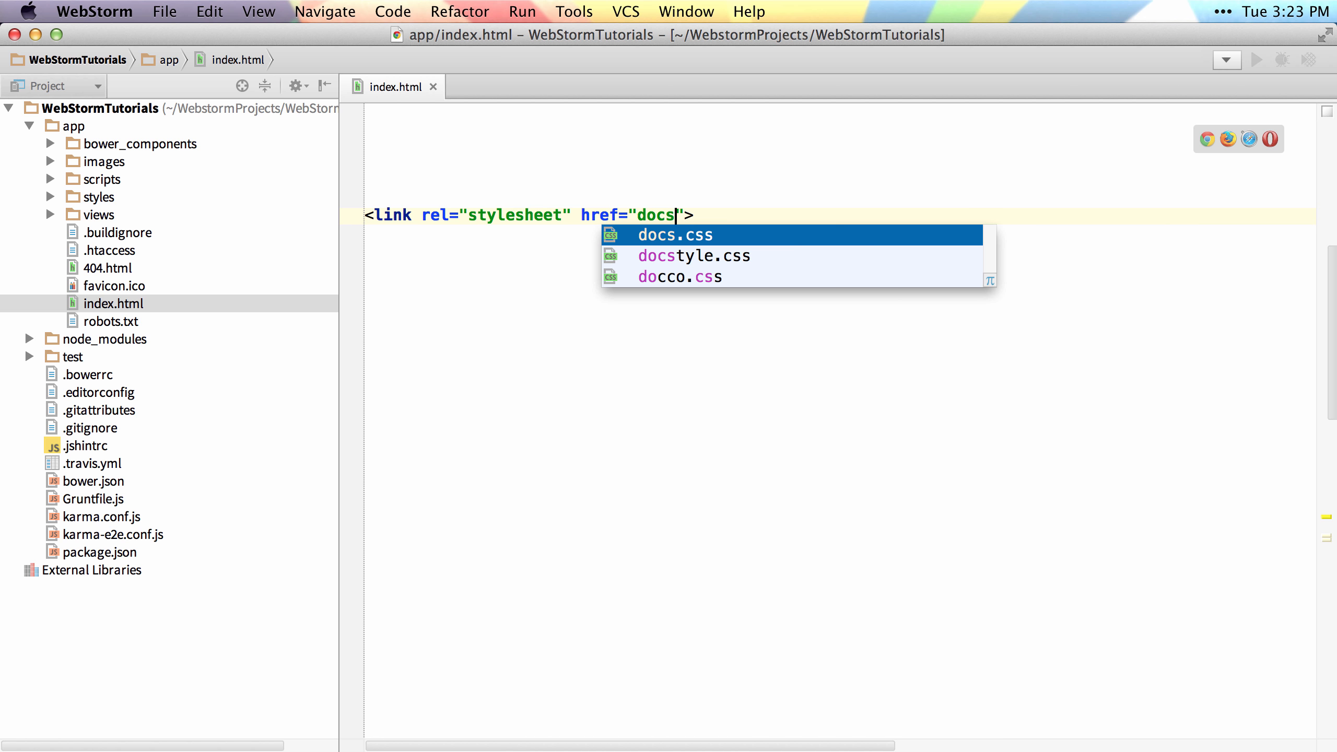
key("Down")
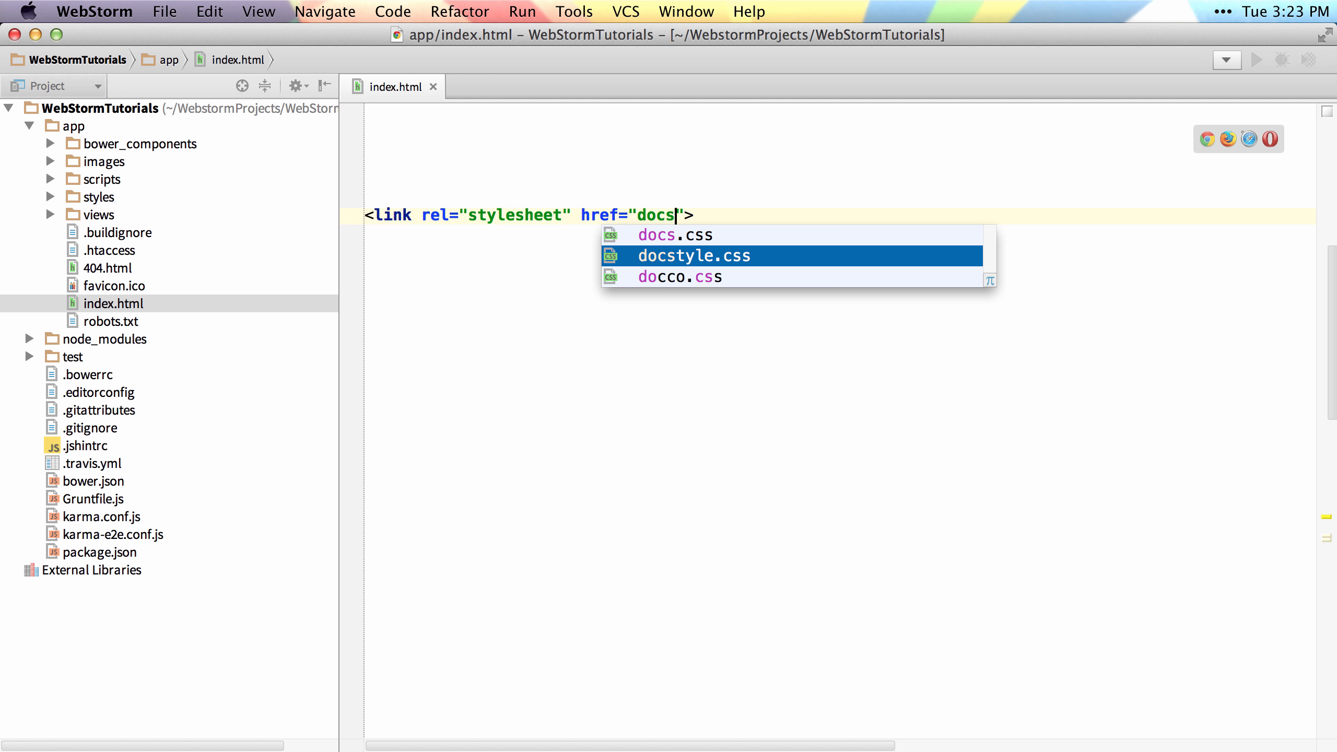
key("cmd+,")
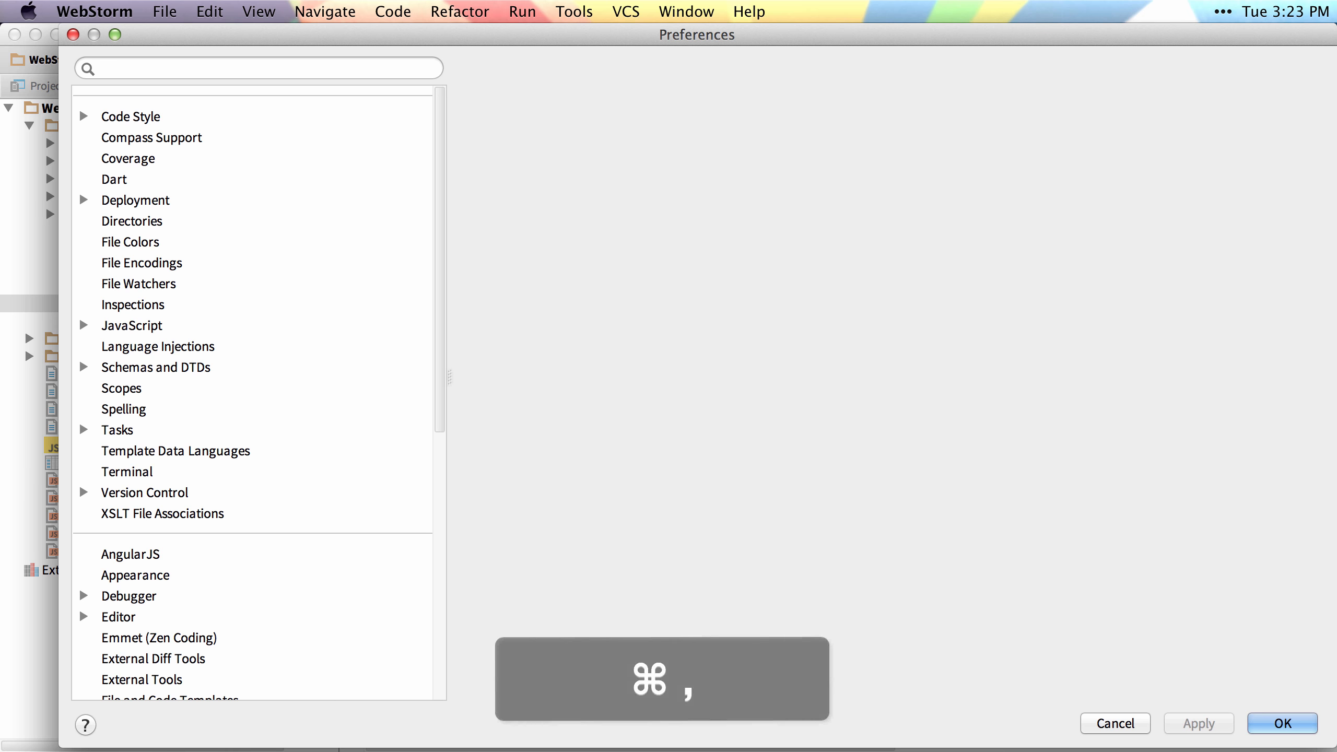
Show Editor > Code Completion settings and review case-sensitive completion options, keeping None
left_click(169, 418)
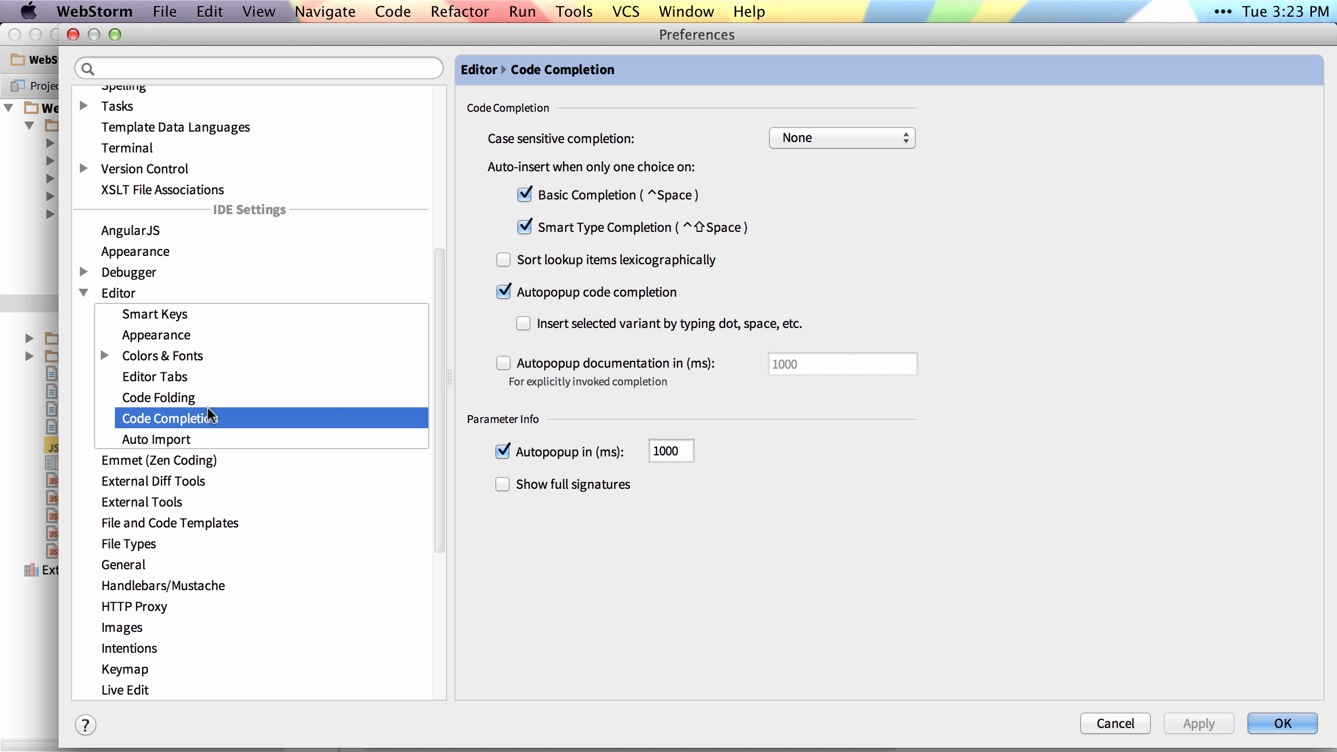
mouse_move(186, 422)
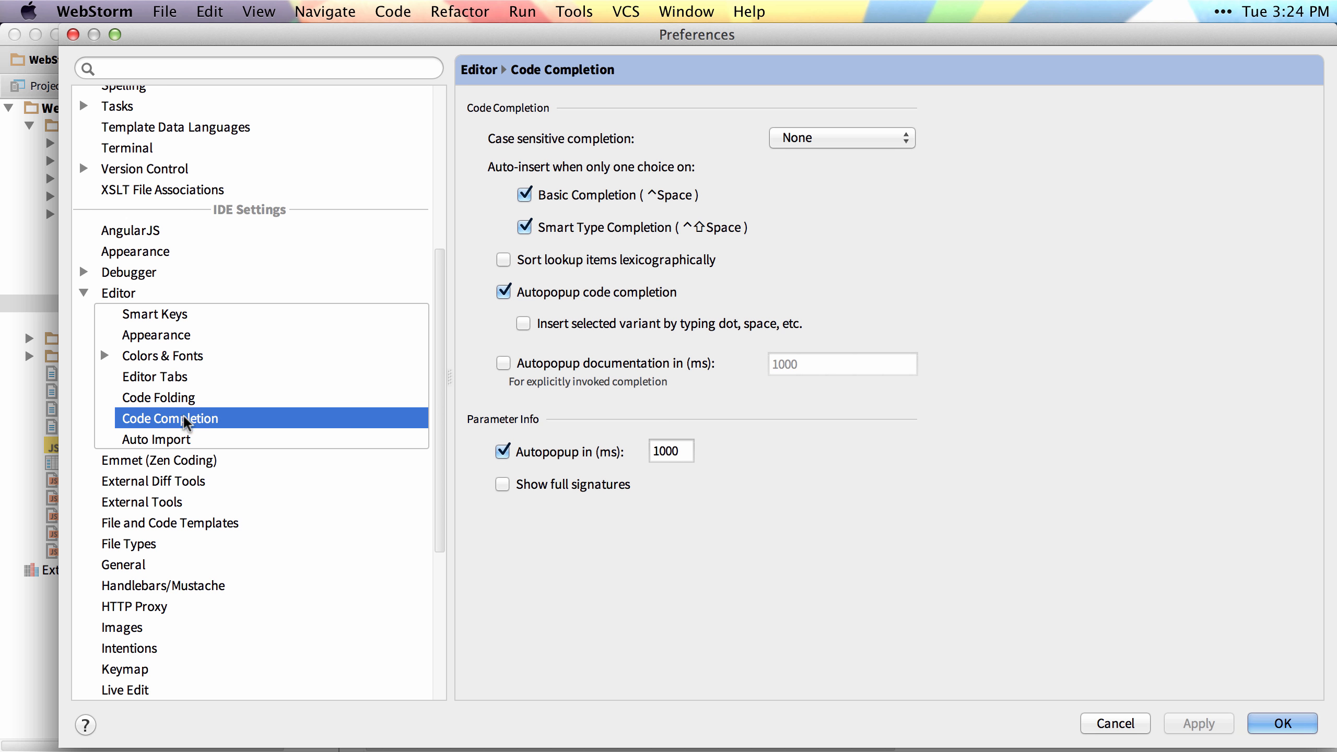
mouse_move(830, 168)
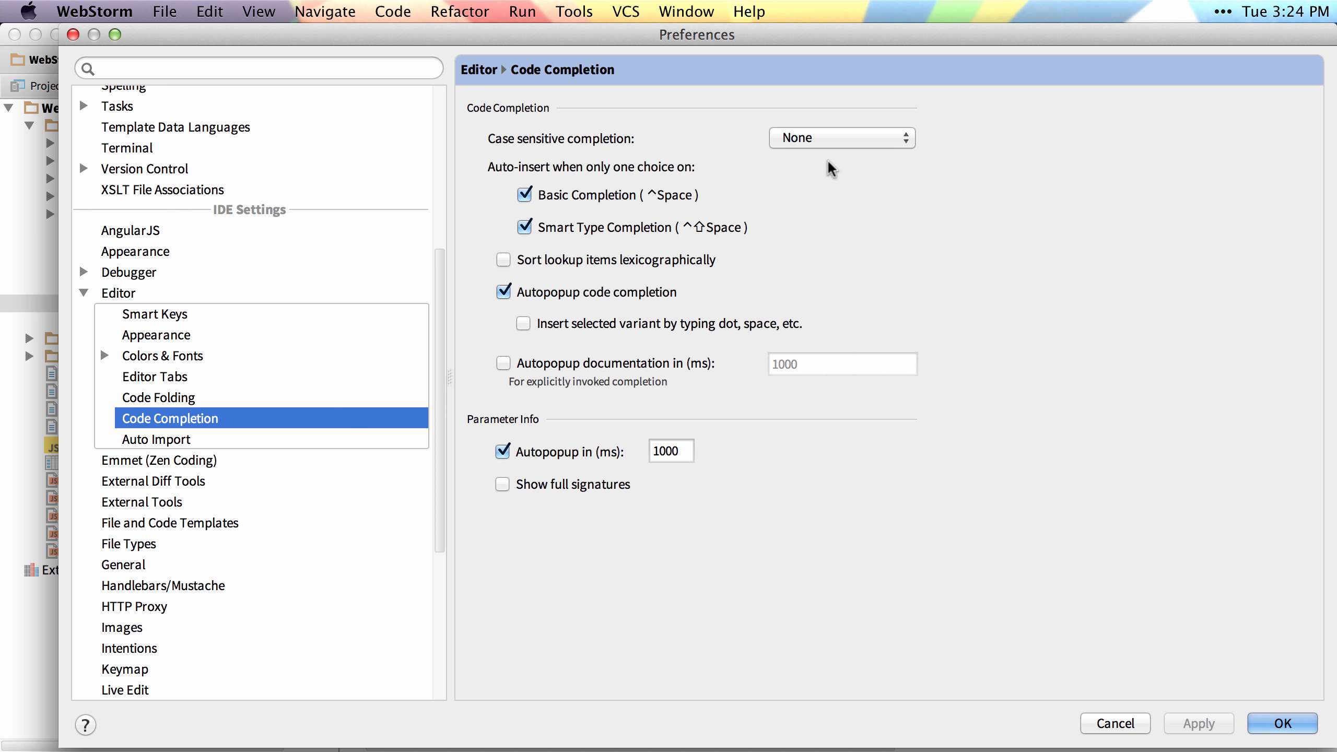
left_click(842, 137)
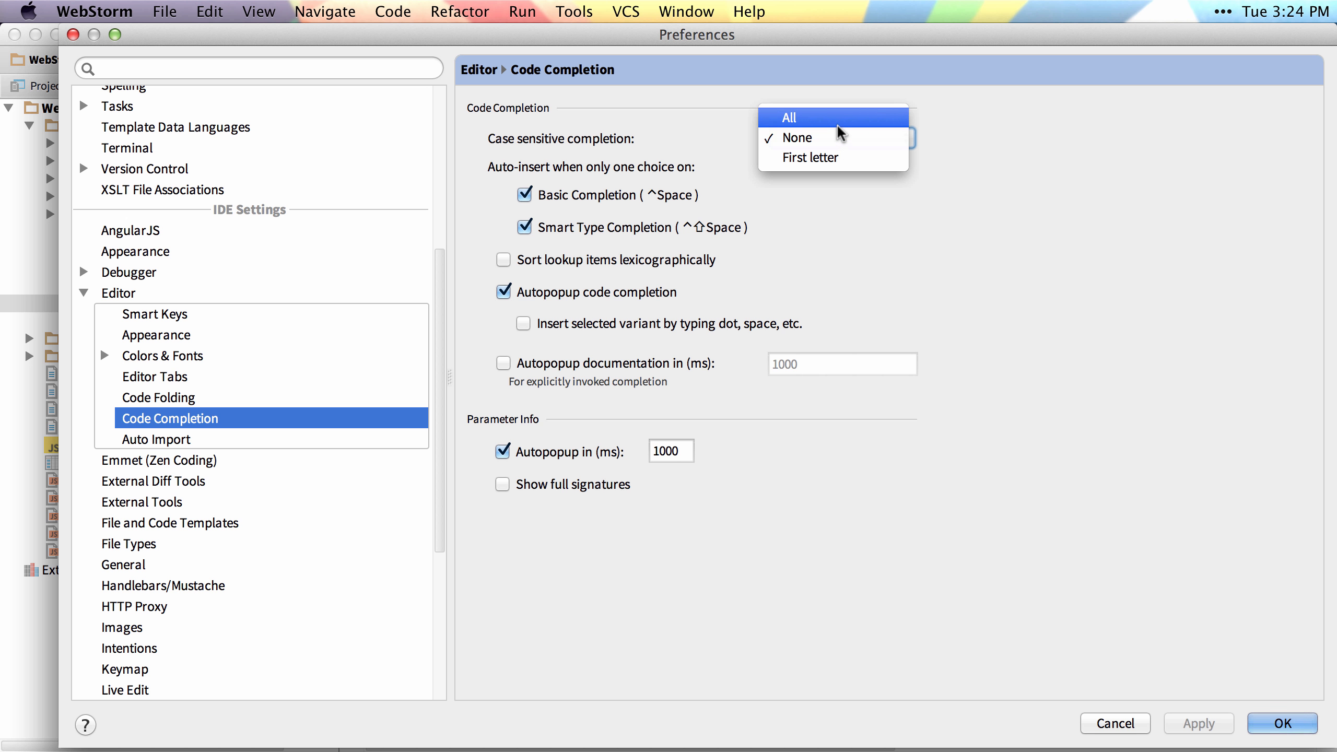
mouse_move(811, 157)
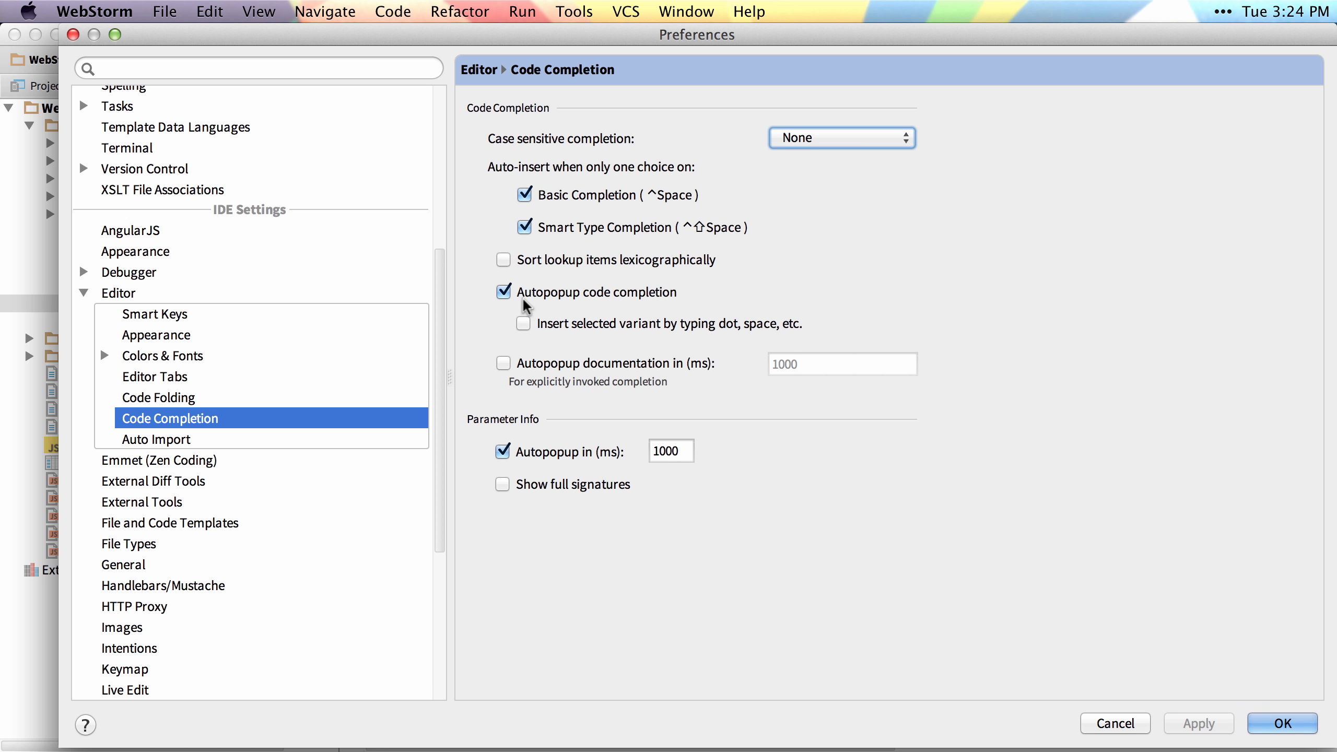
mouse_move(635, 299)
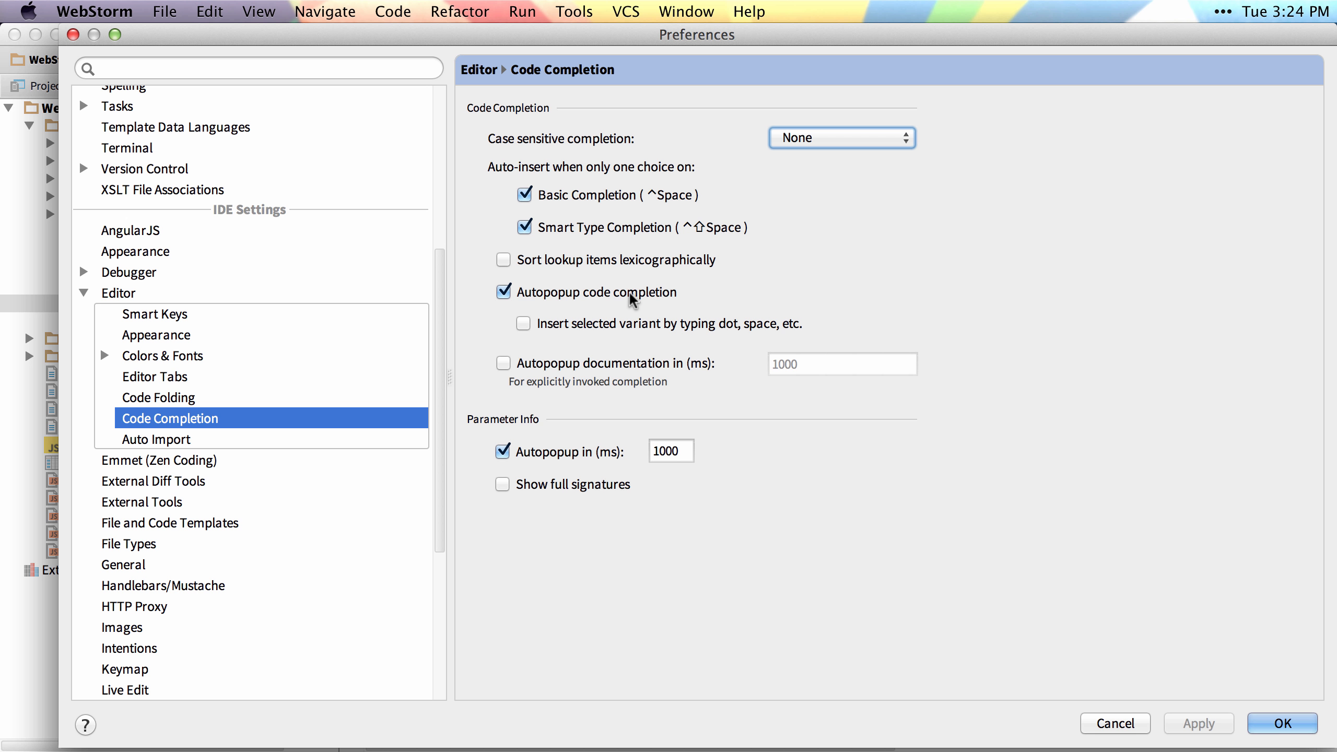